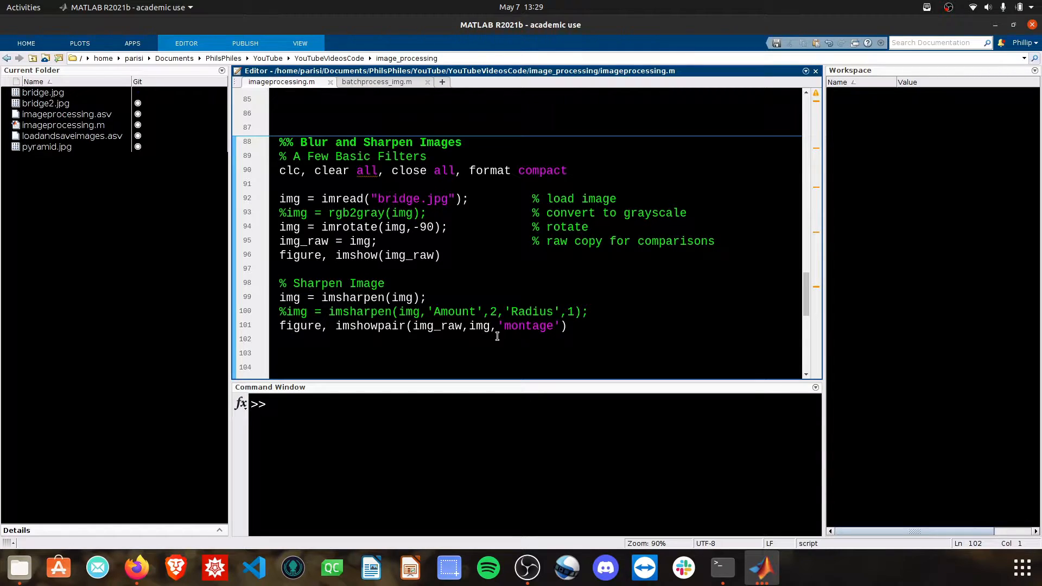
{"action": "mouse_move", "coordinate": [467, 258]}
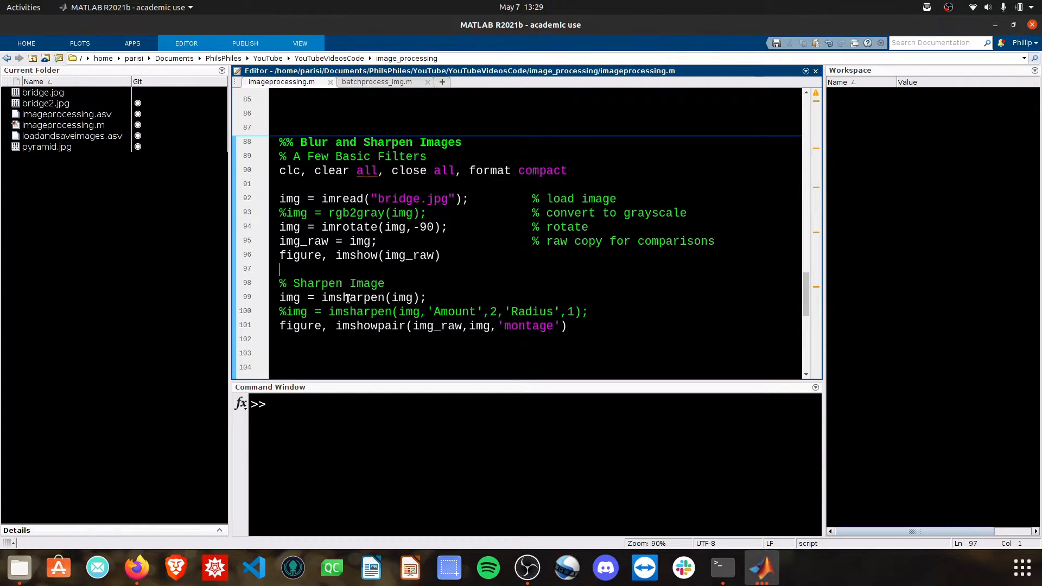
{"action": "mouse_move", "coordinate": [320, 297]}
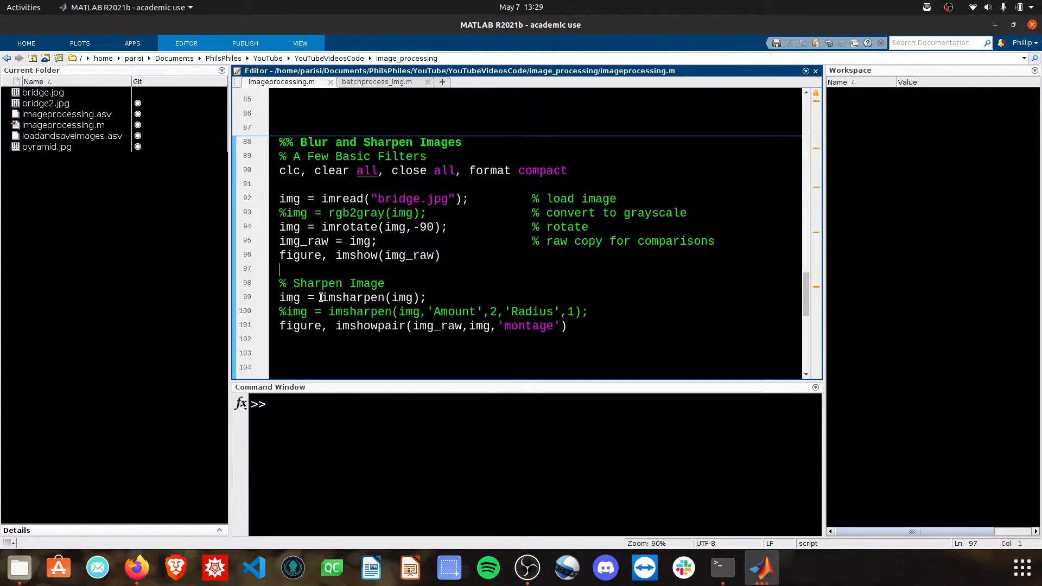
Review the imsharpen call and imshowpair arguments on lines 99-101 before enabling the Amount 2, Radius 1 line.
{"action": "double_click", "coordinate": [352, 298]}
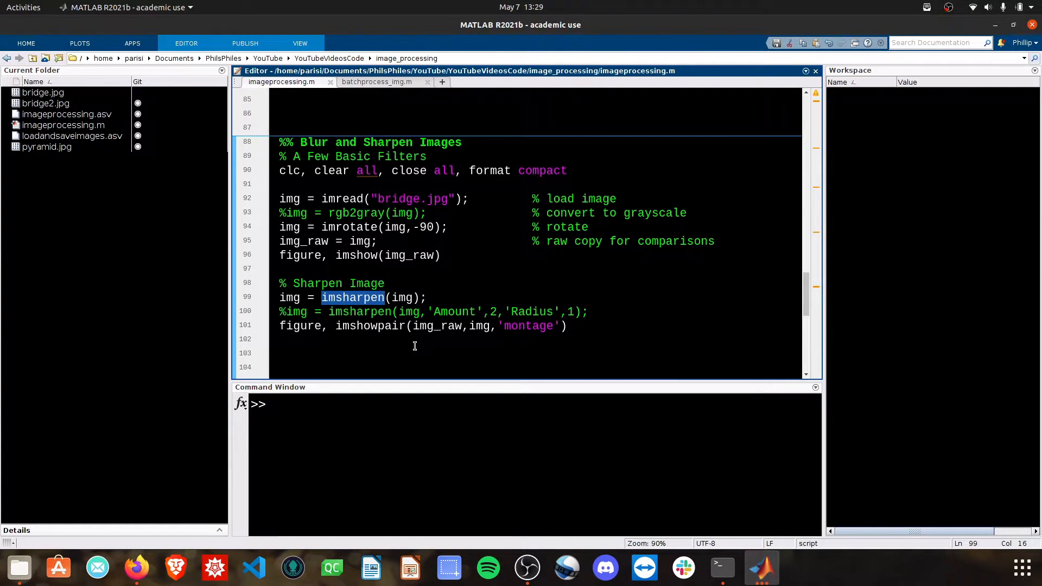
{"action": "double_click", "coordinate": [401, 297]}
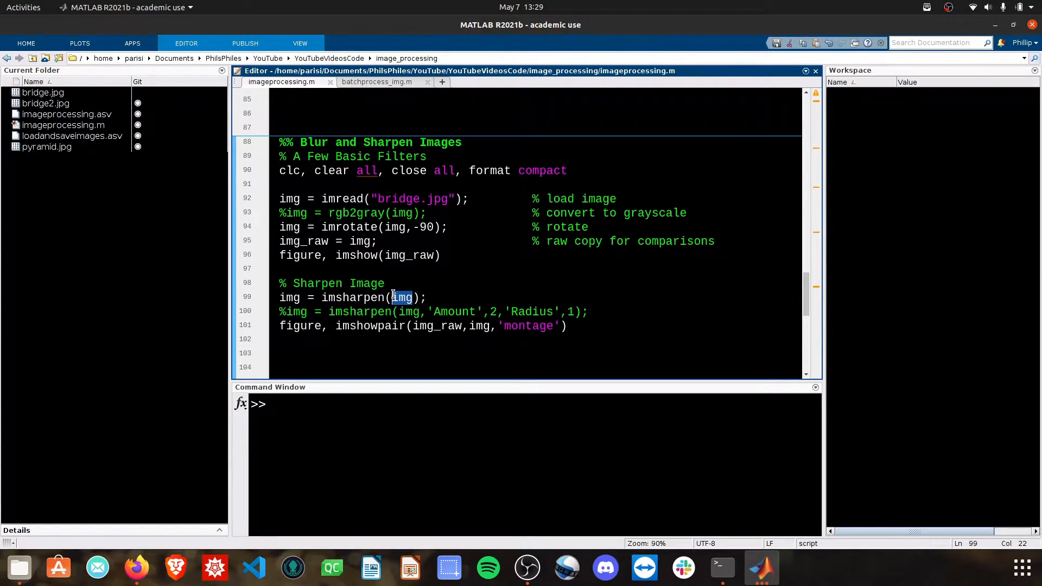
{"action": "double_click", "coordinate": [289, 297]}
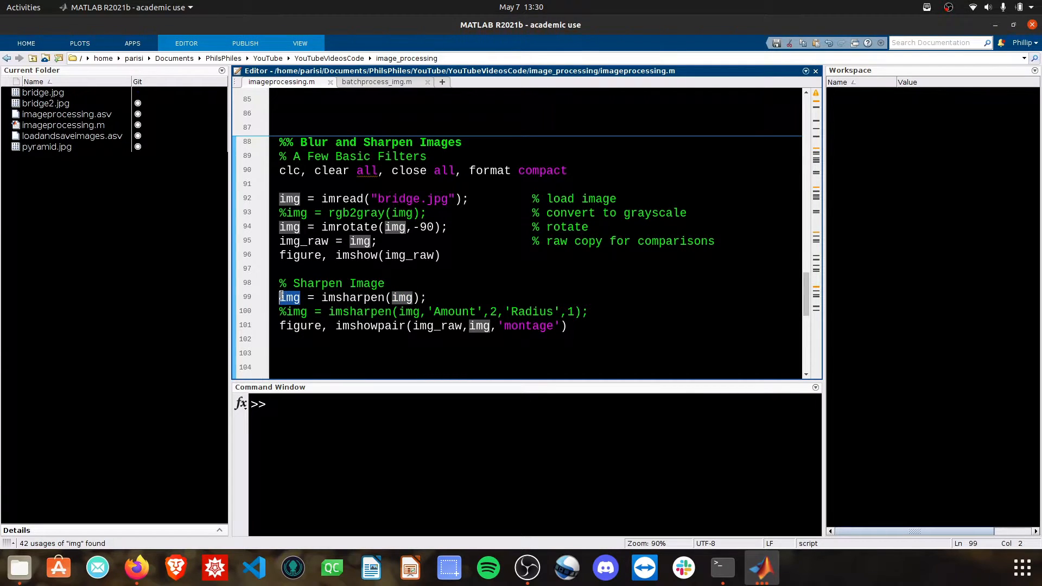
{"action": "double_click", "coordinate": [370, 326]}
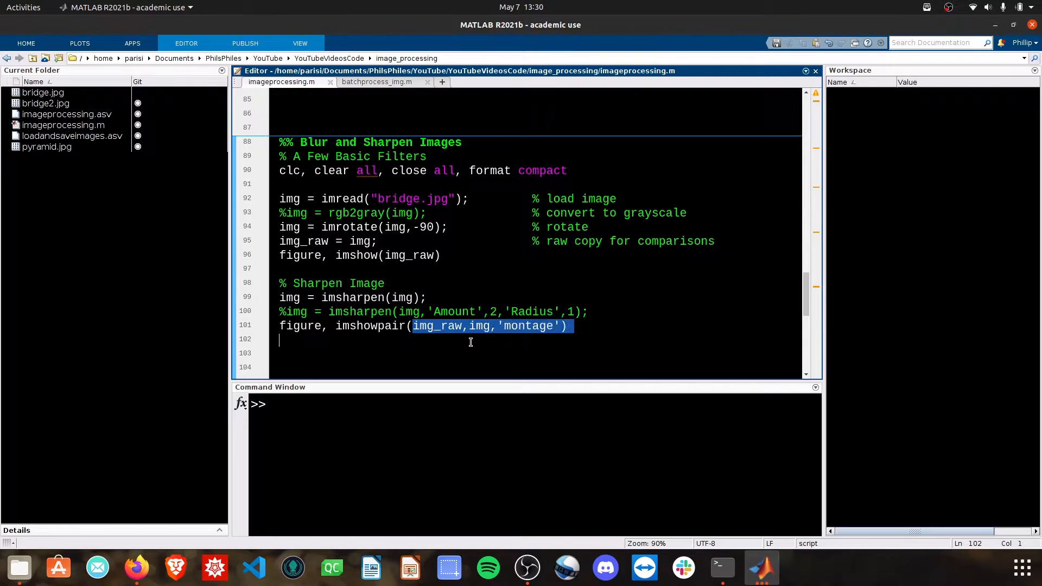
{"action": "left_click", "coordinate": [470, 342]}
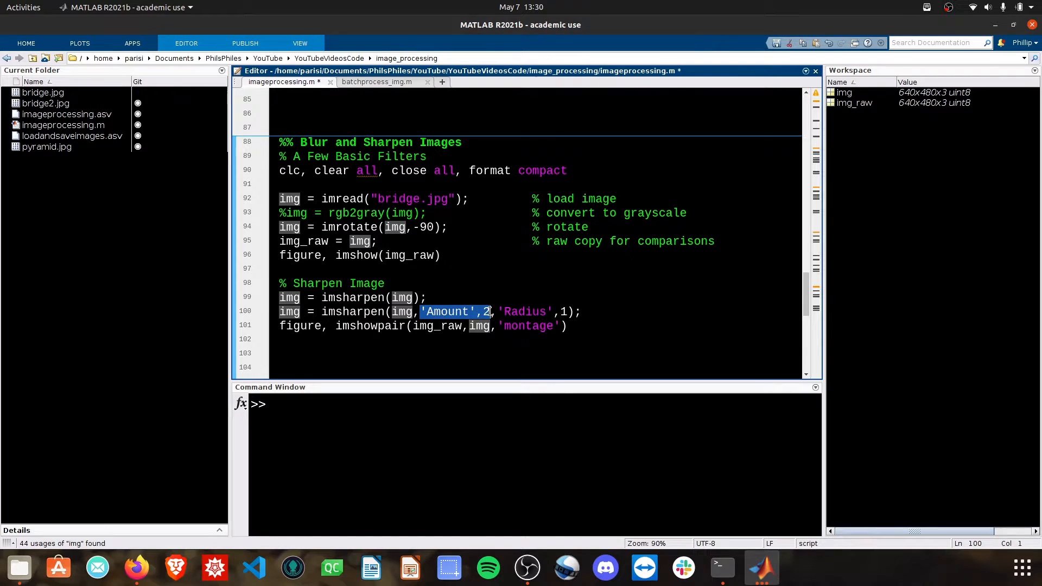
Comment out the plain imsharpen line and leave only 'Amount',2 active, Radius commented off.
{"action": "left_click", "coordinate": [285, 298]}
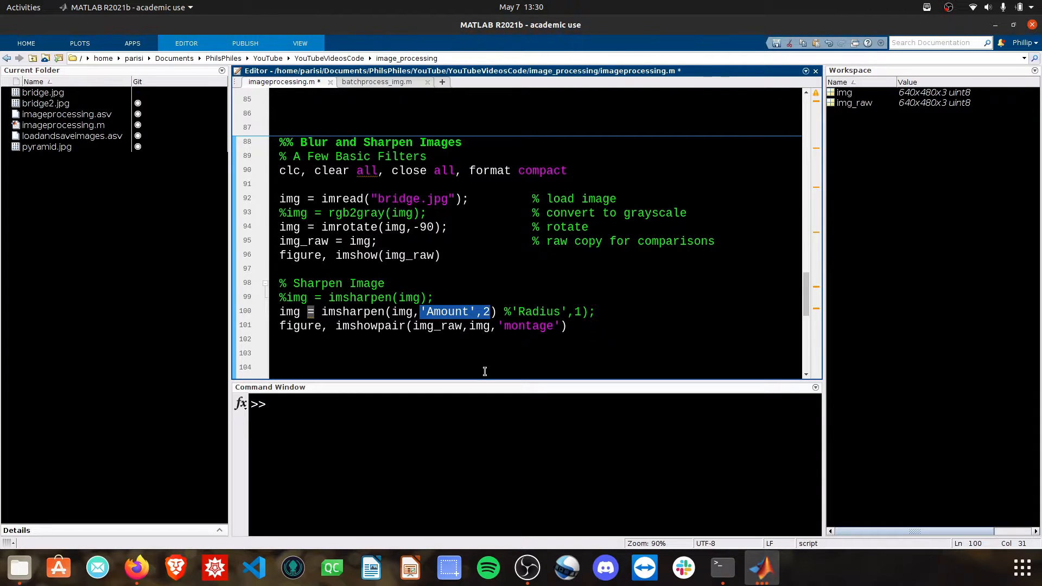
Run the montage, then change the sharpening Amount from 2 to 30 for the next comparison.
{"action": "key", "text": "F5"}
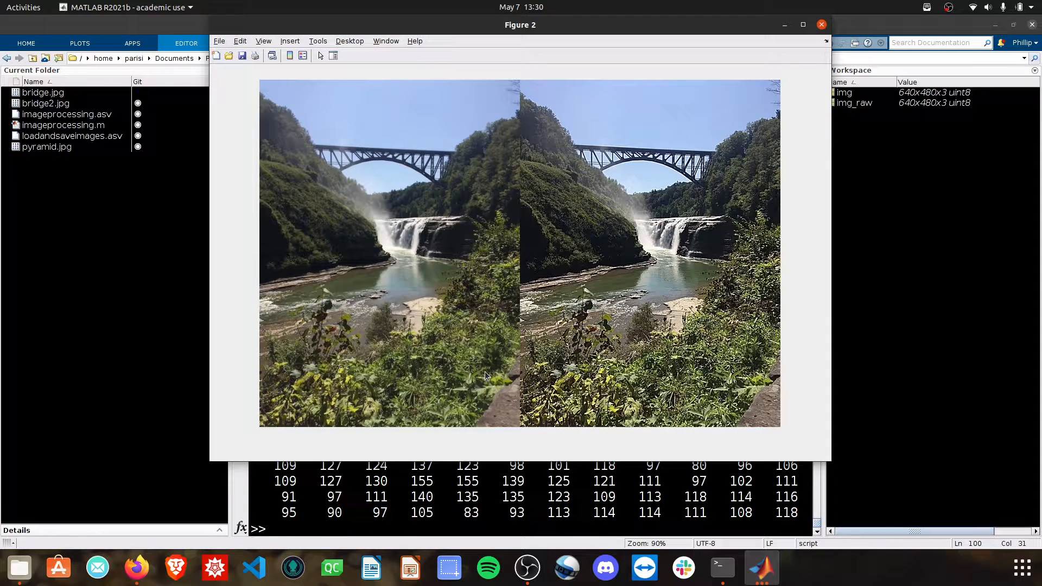
{"action": "left_click", "coordinate": [822, 25]}
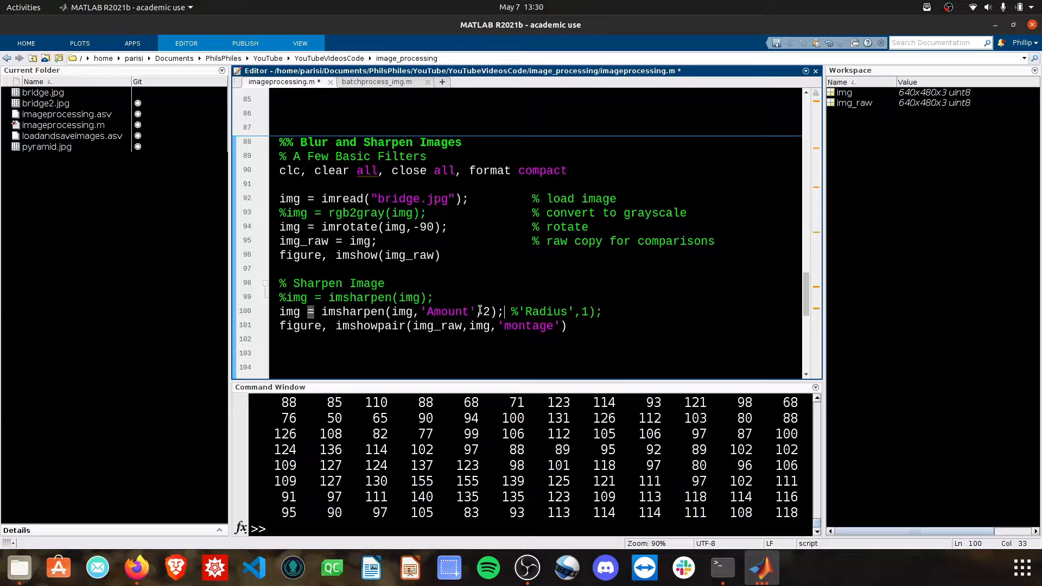
{"action": "type", "text": "30"}
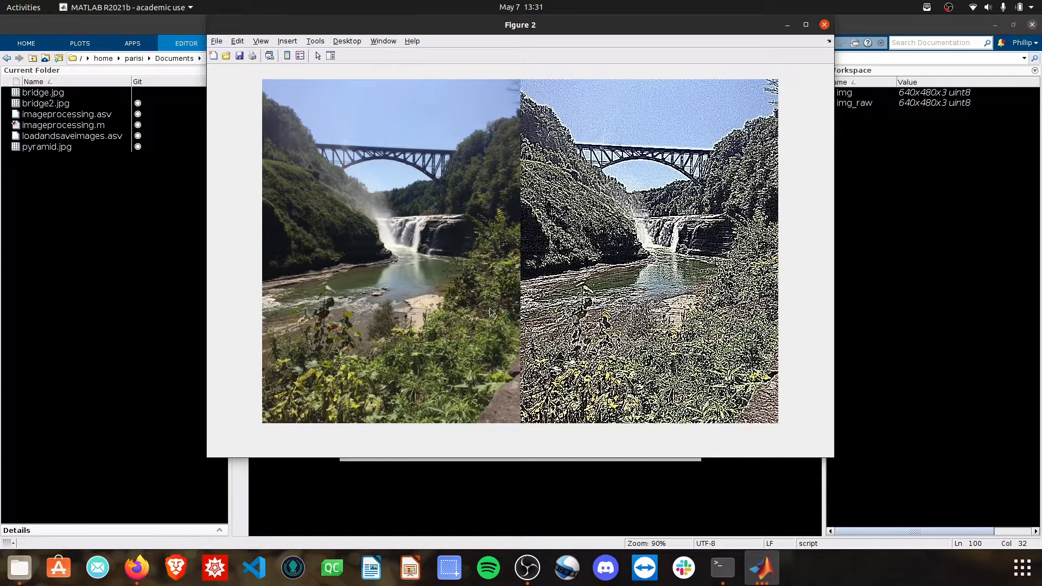
{"action": "mouse_move", "coordinate": [642, 119]}
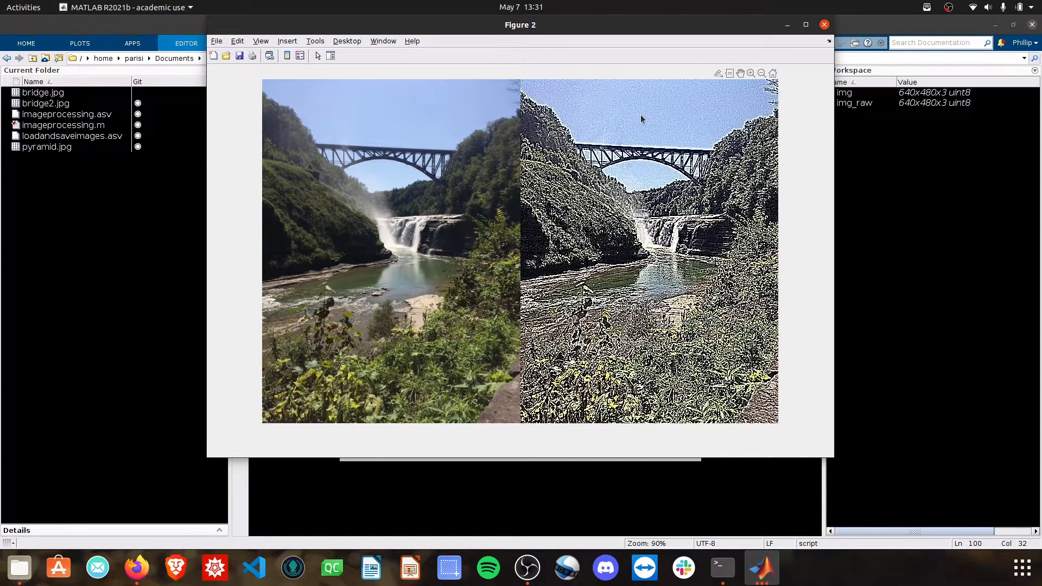
{"action": "mouse_move", "coordinate": [379, 123]}
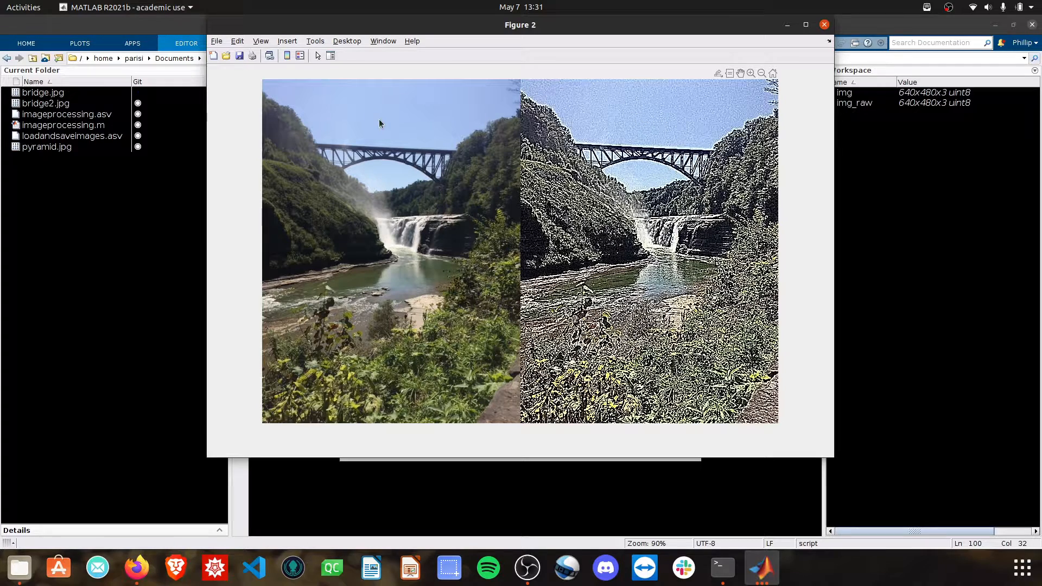
{"action": "mouse_move", "coordinate": [670, 120]}
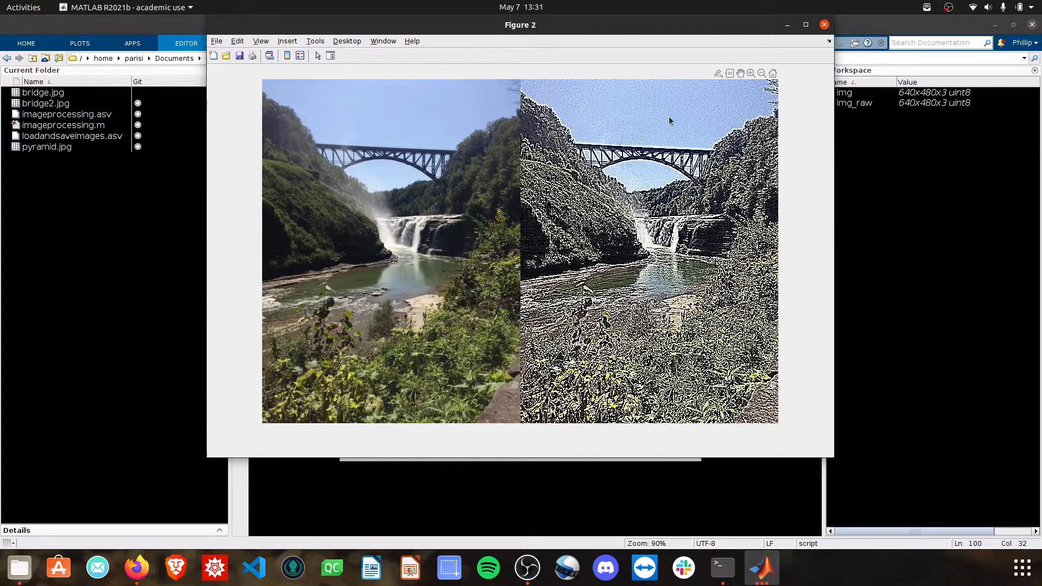
Reduce the sharpening Amount to 10 for a less extreme side-by-side comparison.
{"action": "left_click", "coordinate": [824, 25]}
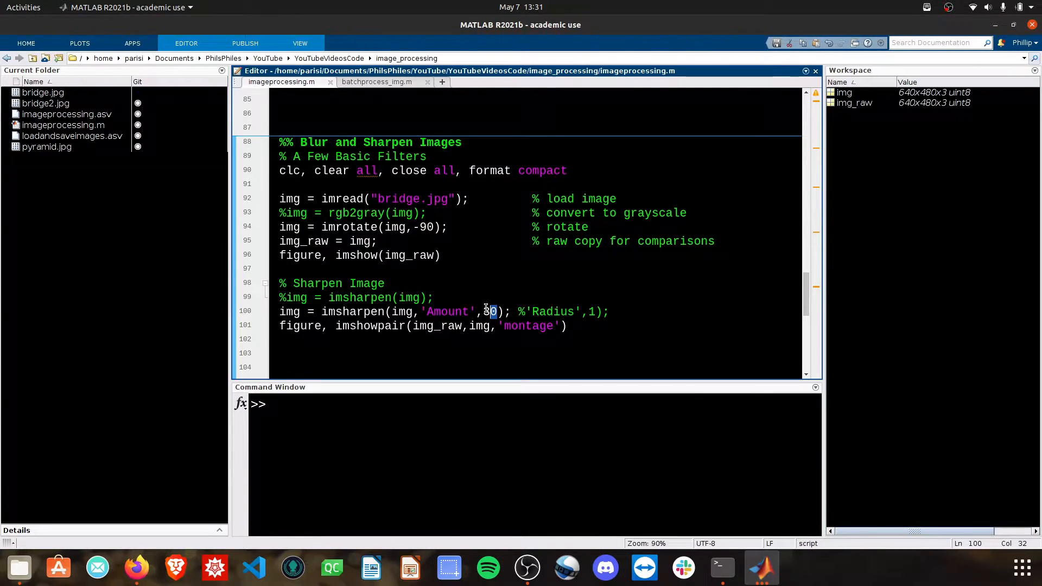
{"action": "type", "text": "10"}
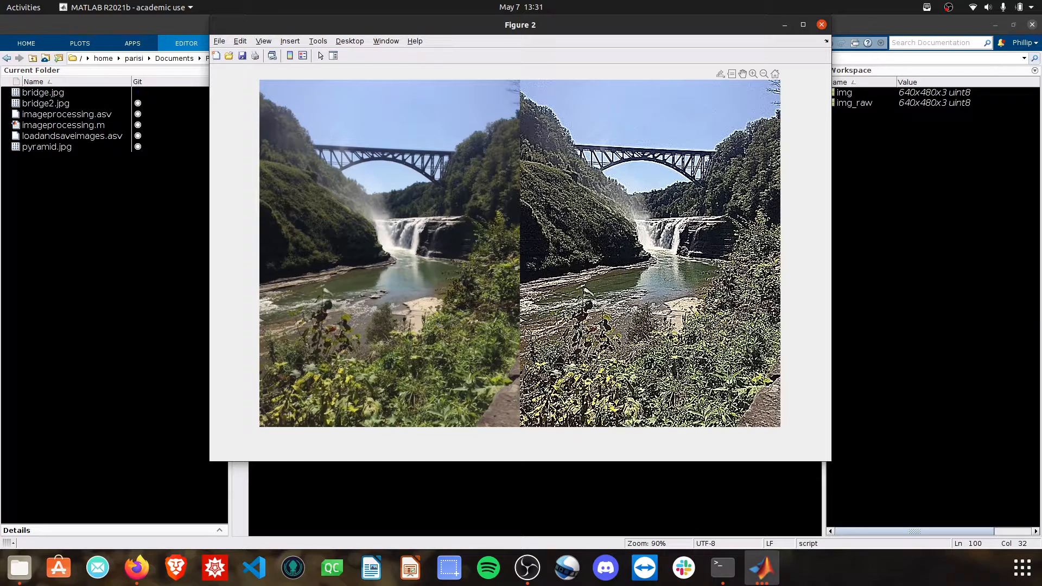
{"action": "mouse_move", "coordinate": [883, 388]}
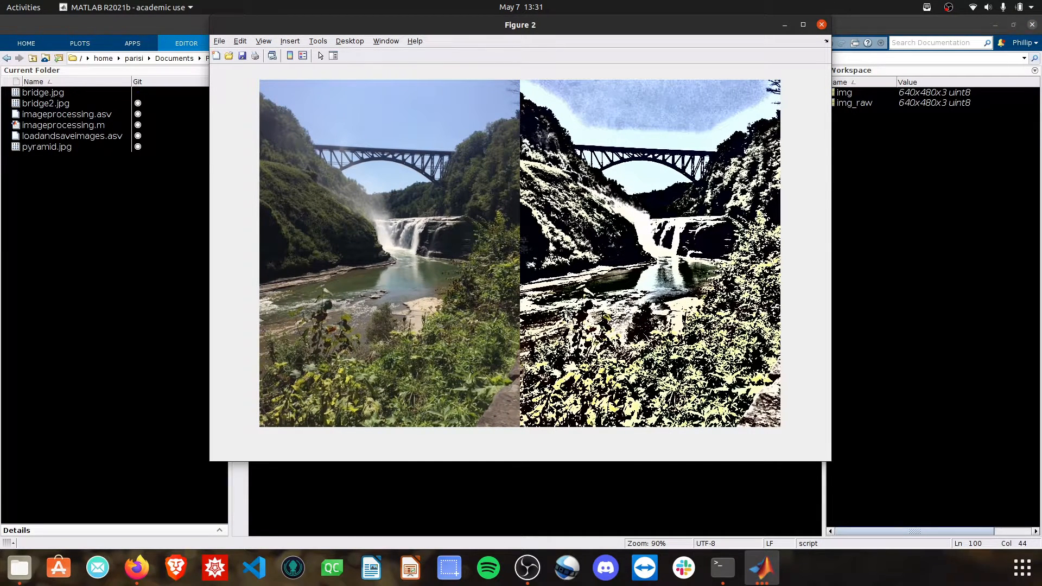
{"action": "mouse_move", "coordinate": [640, 143]}
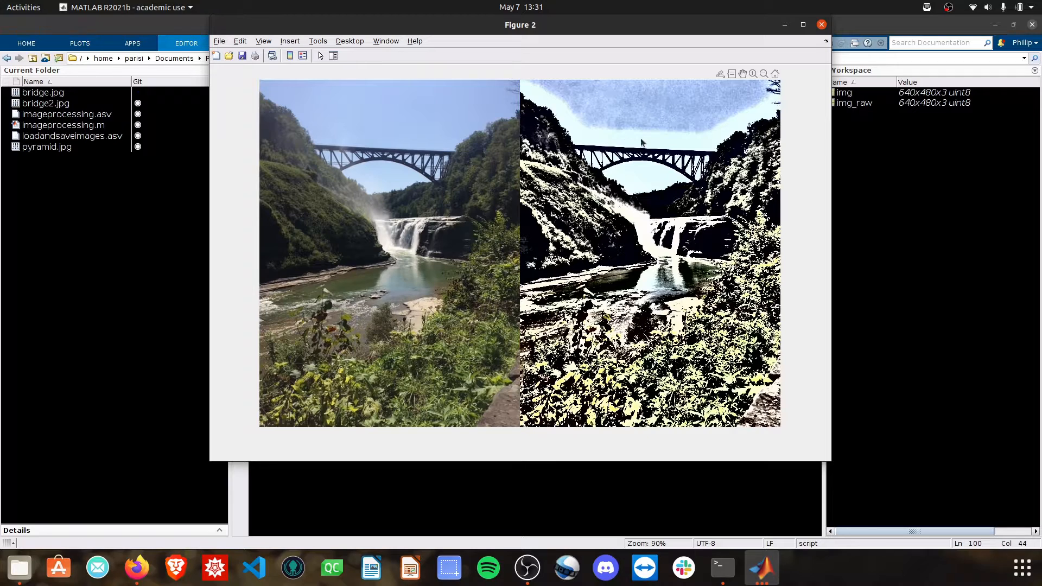
{"action": "mouse_move", "coordinate": [702, 141]}
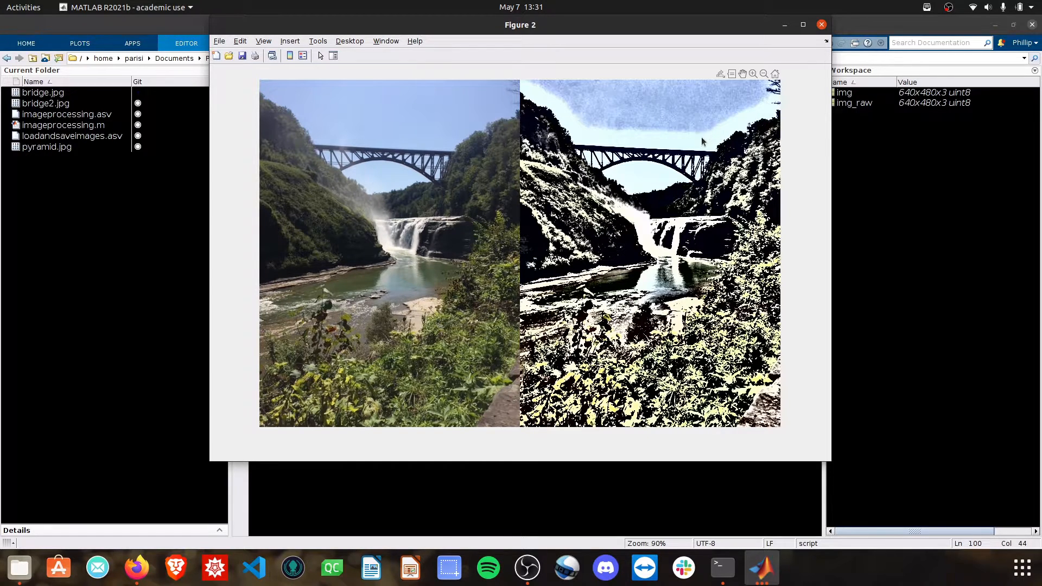
{"action": "mouse_move", "coordinate": [628, 140]}
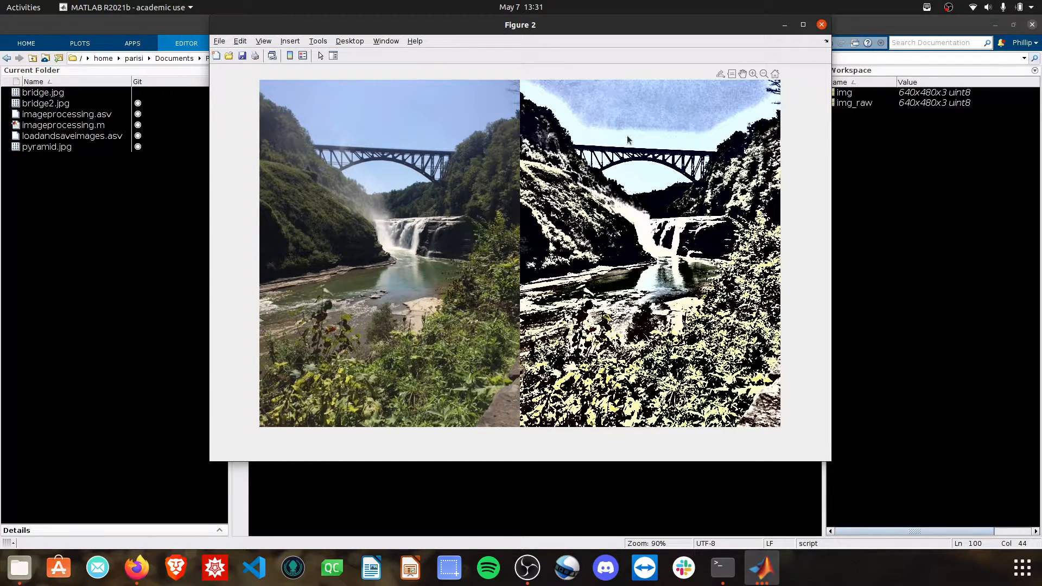
{"action": "mouse_move", "coordinate": [664, 169]}
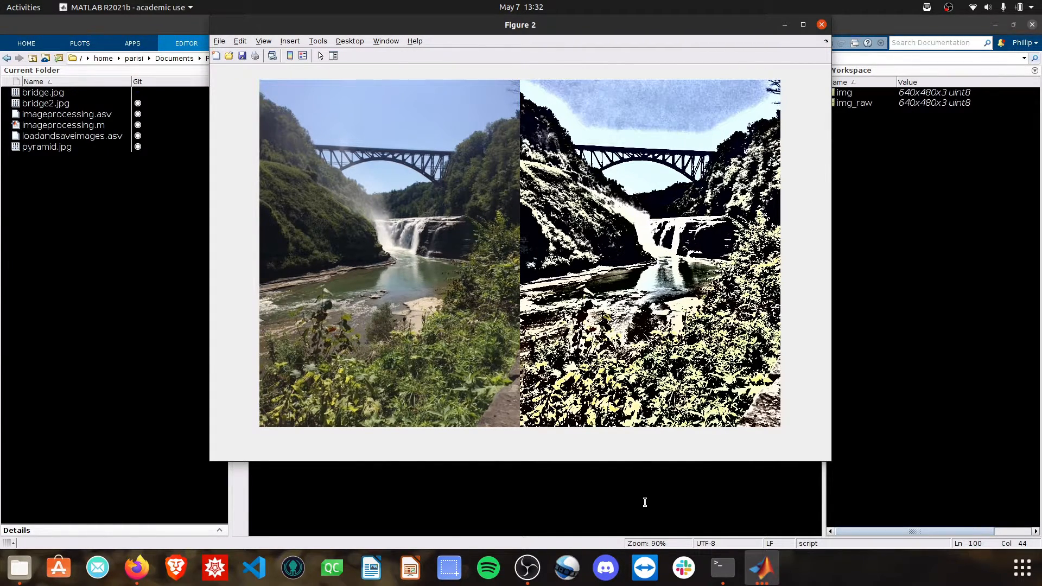
Set Amount back to 2 and add the comment '% Does this help with thresholding?'.
{"action": "left_click", "coordinate": [821, 25]}
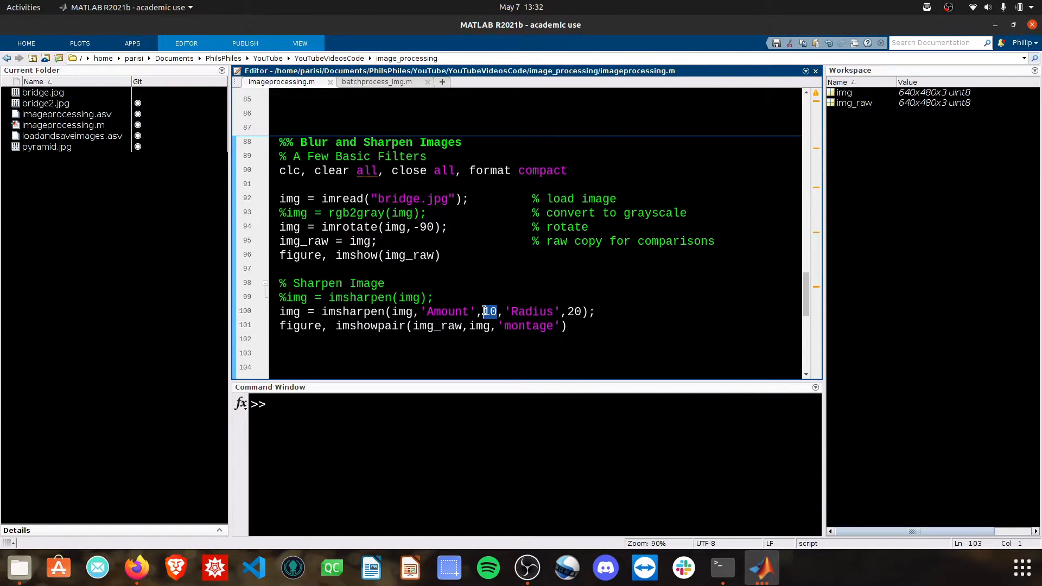
{"action": "type", "text": "2"}
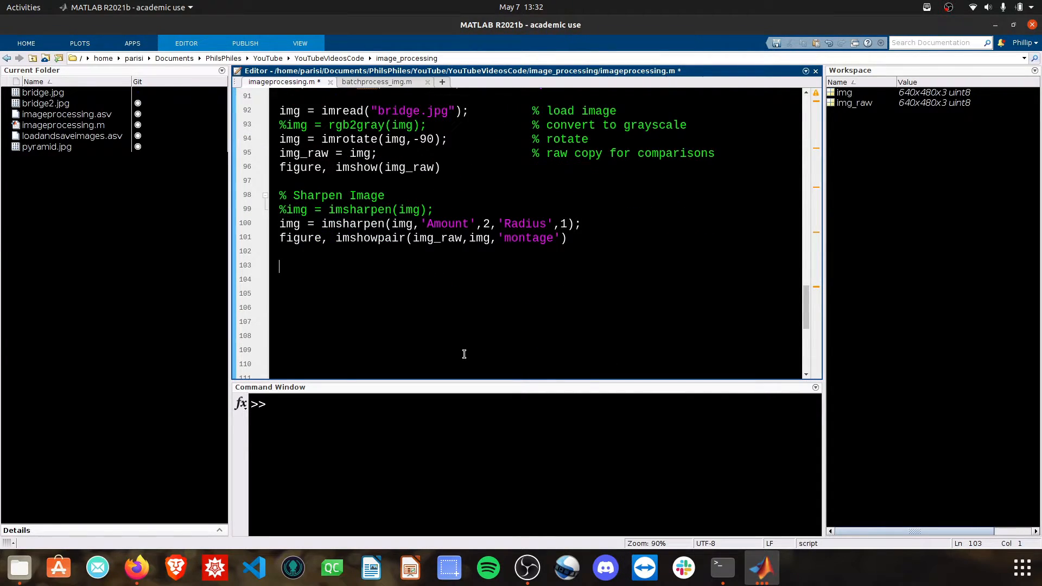
{"action": "type", "text": "% Does this help with thresholding?"}
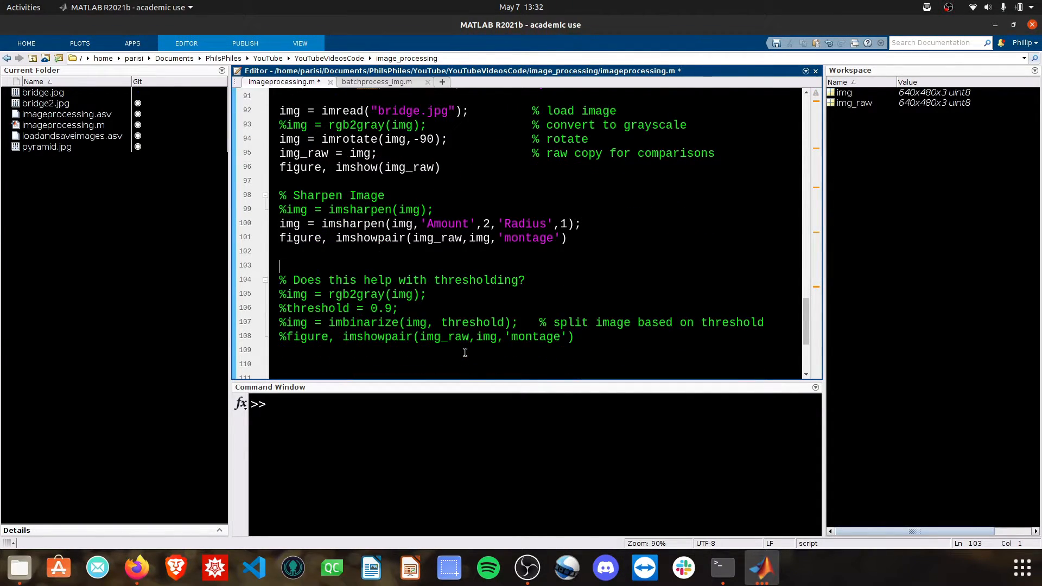
Uncomment the rgb2gray, threshold 0.9, imbinarize and imshowpair lines and run the thresholded comparison.
{"action": "left_click", "coordinate": [280, 294]}
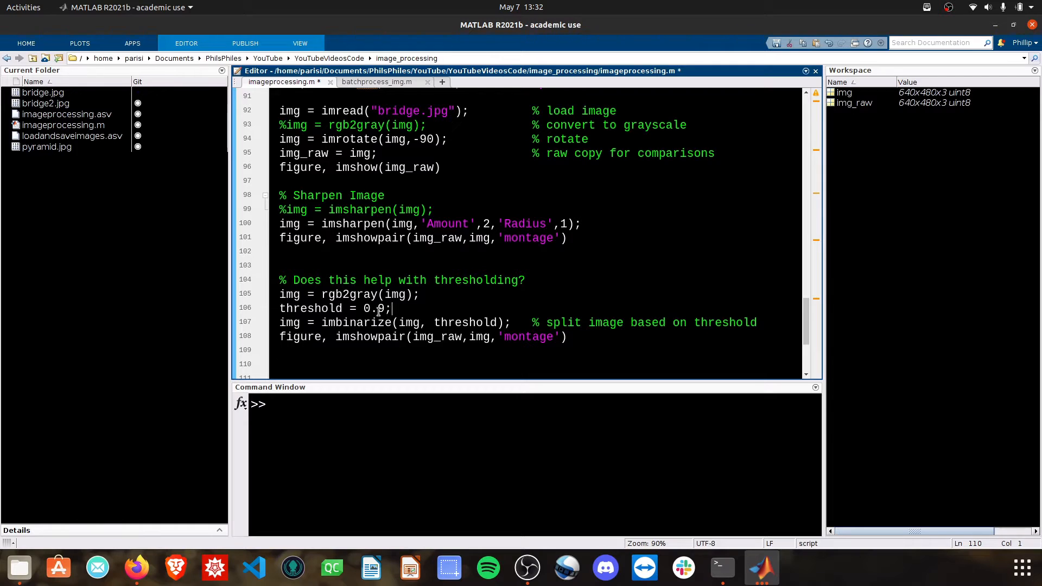
{"action": "double_click", "coordinate": [349, 295]}
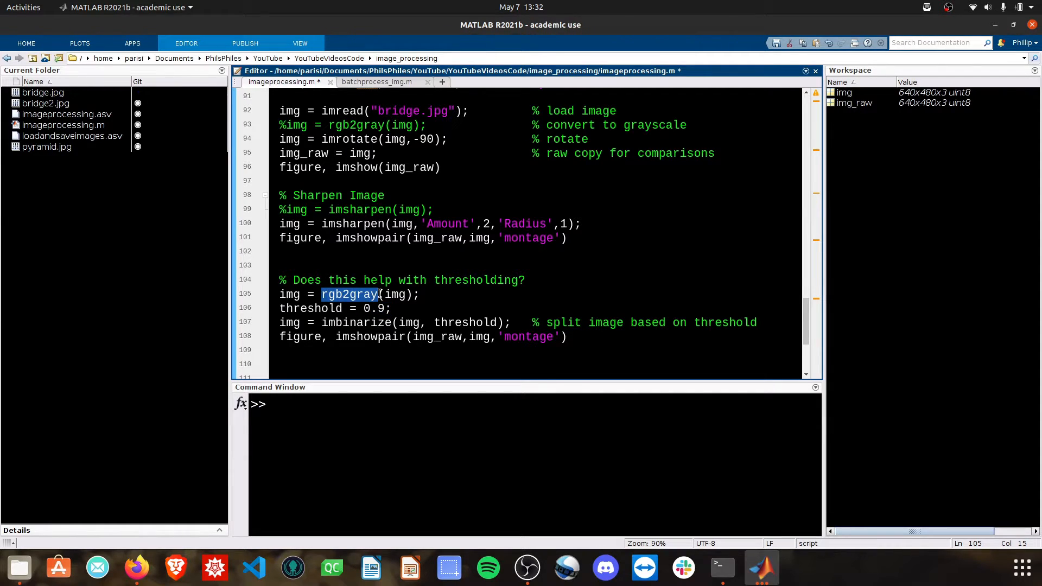
{"action": "left_click", "coordinate": [322, 322]}
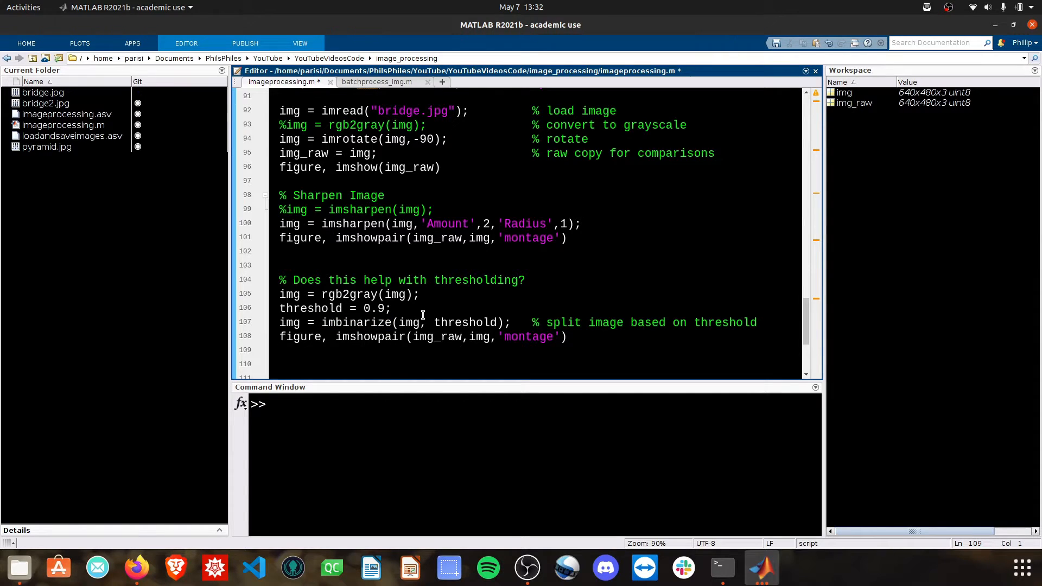
{"action": "left_click", "coordinate": [280, 349]}
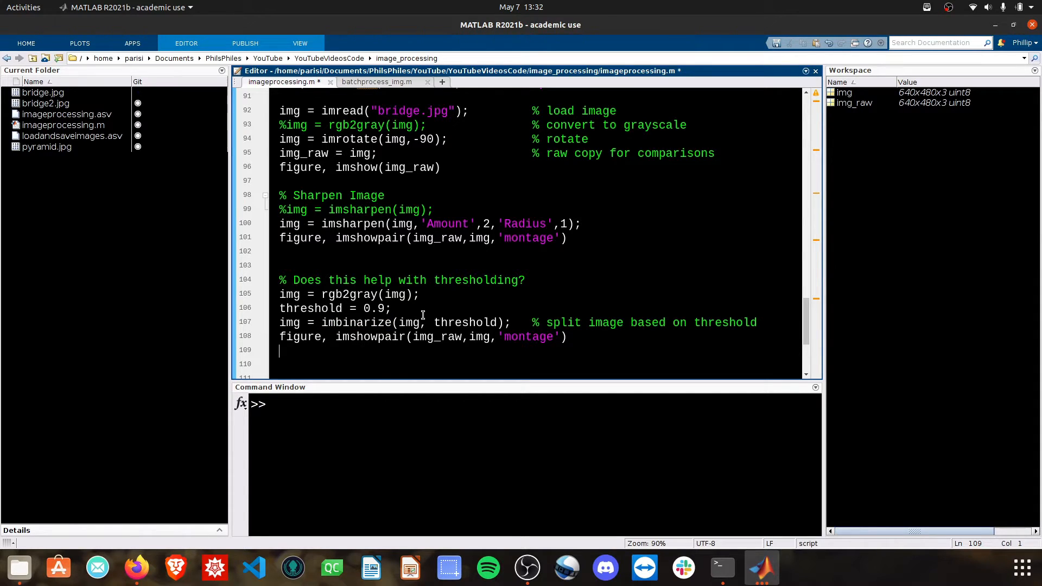
{"action": "left_click", "coordinate": [392, 307]}
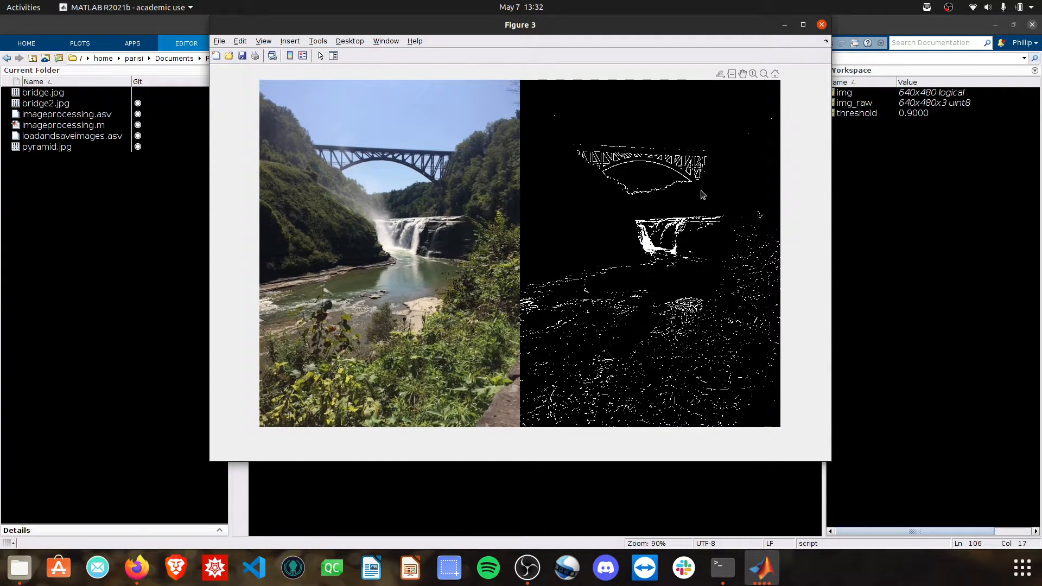
{"action": "mouse_move", "coordinate": [366, 191]}
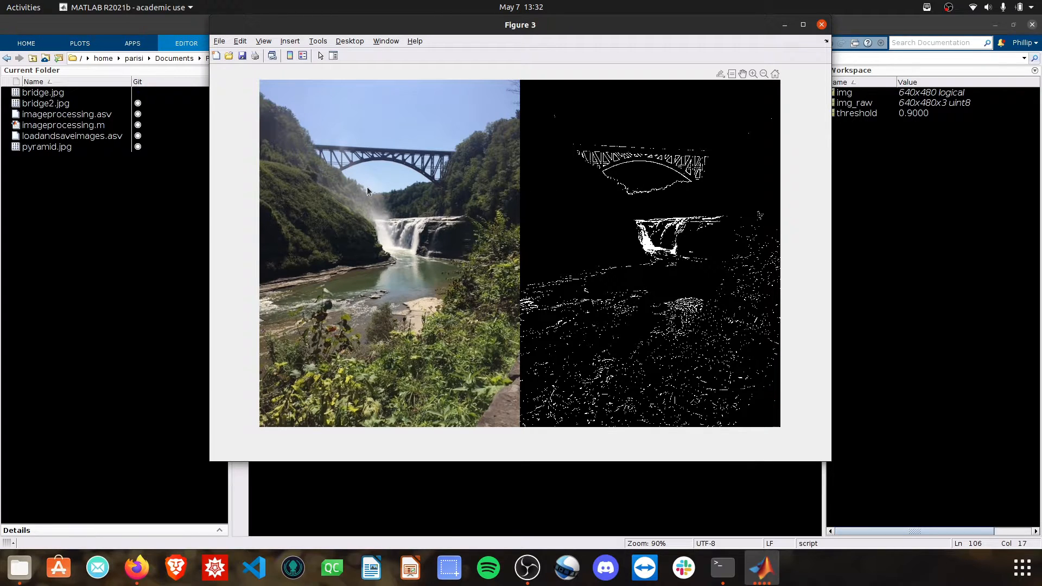
{"action": "mouse_move", "coordinate": [410, 198]}
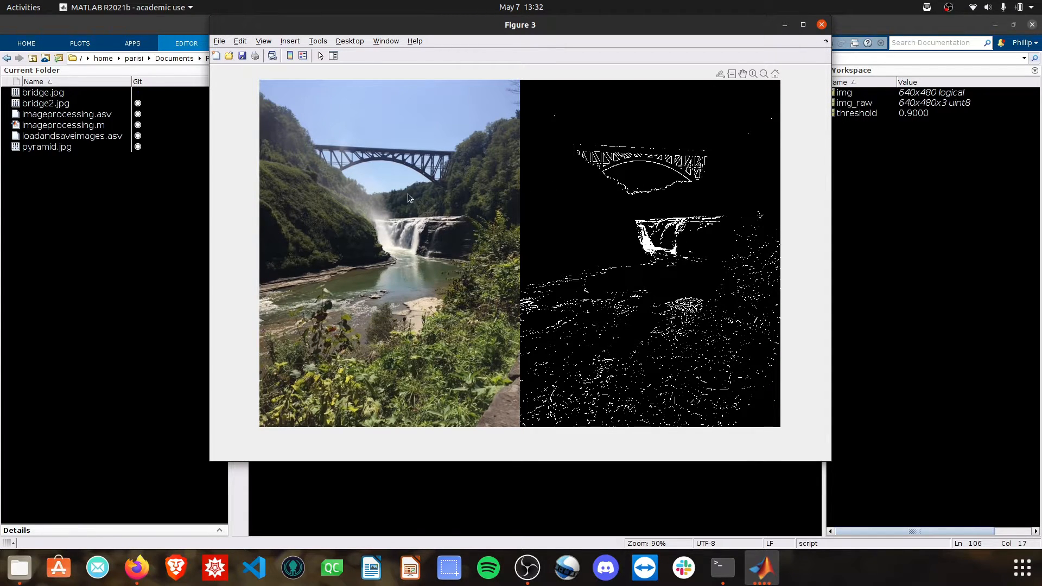
{"action": "mouse_move", "coordinate": [611, 169]}
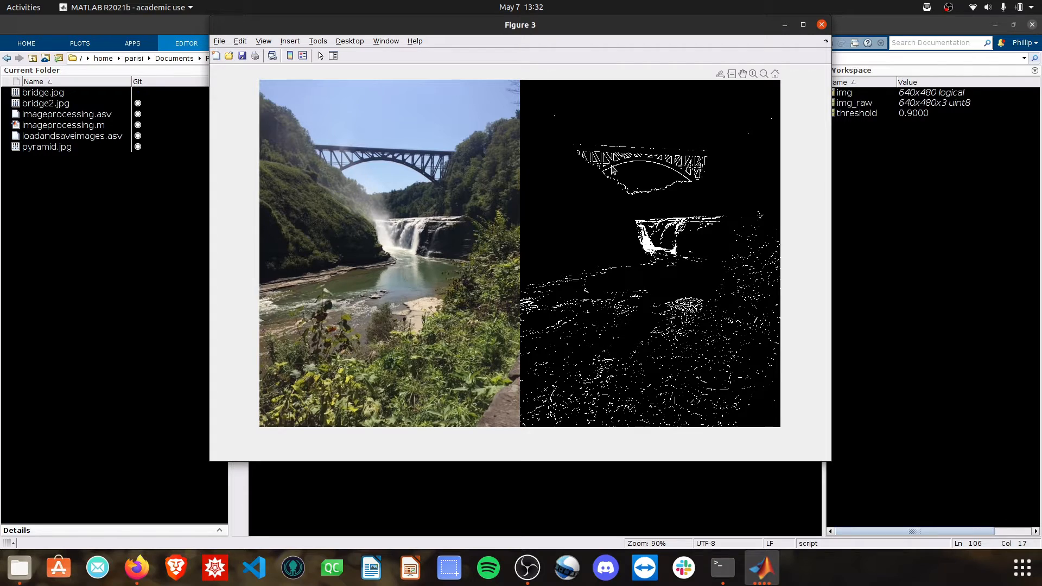
{"action": "mouse_move", "coordinate": [587, 171]}
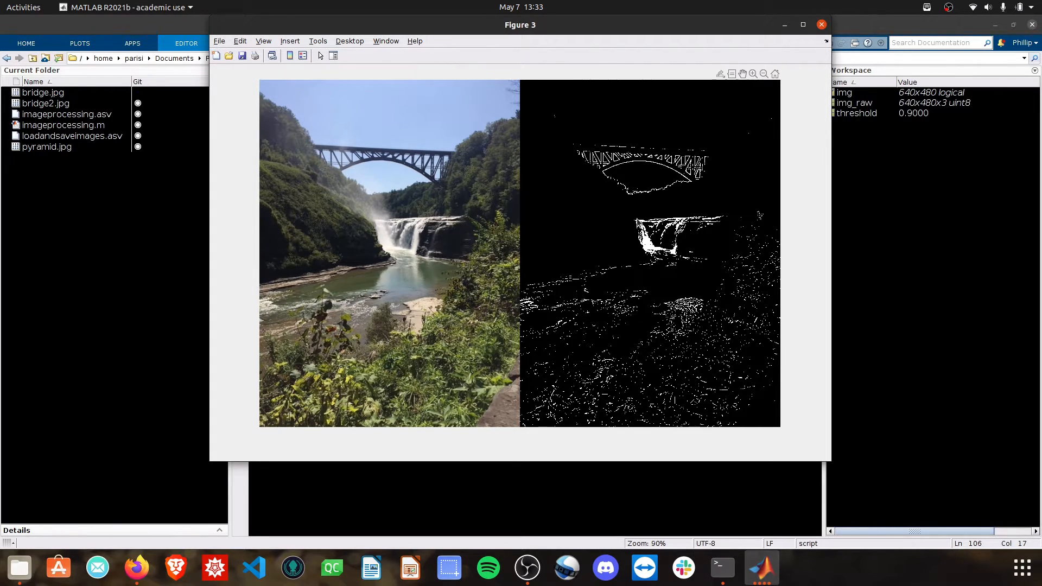
{"action": "mouse_move", "coordinate": [478, 292]}
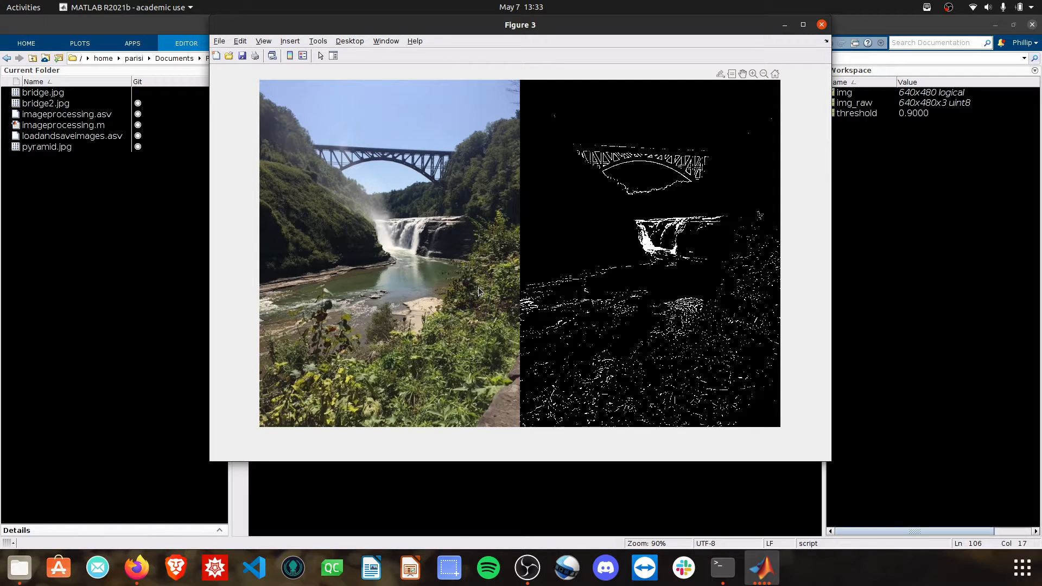
{"action": "mouse_move", "coordinate": [585, 278]}
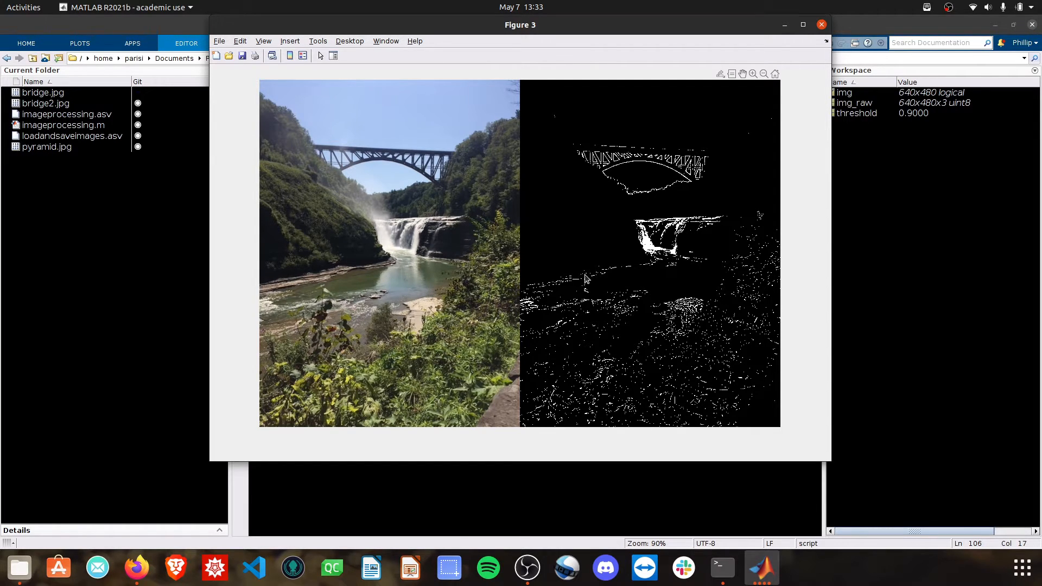